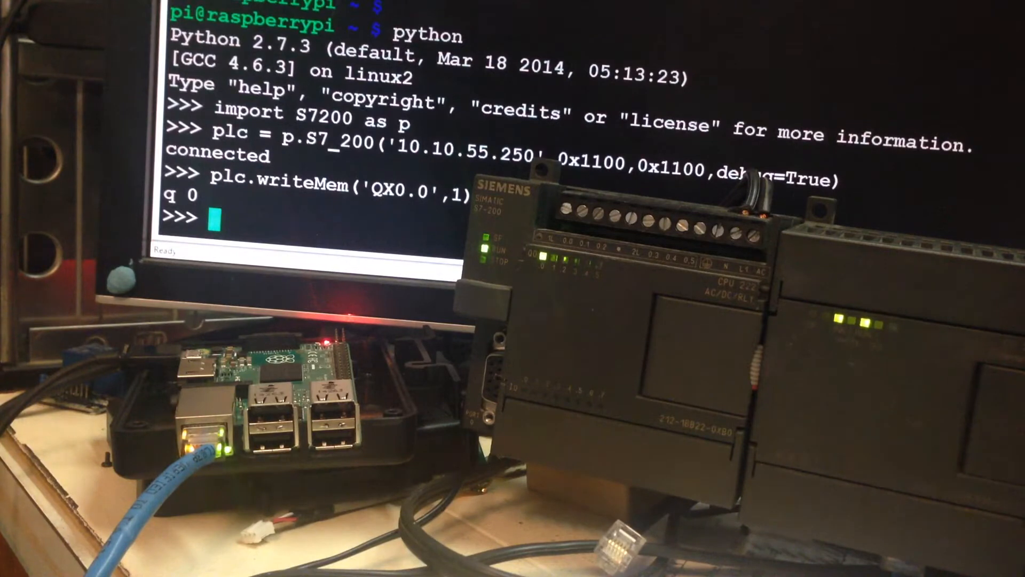
Step: Write 0 to PLC output QX0.0 with plc.writeMem('QX0.0',0)
{"action": "type", "text": "plc.writeMem('QX0.0',"}
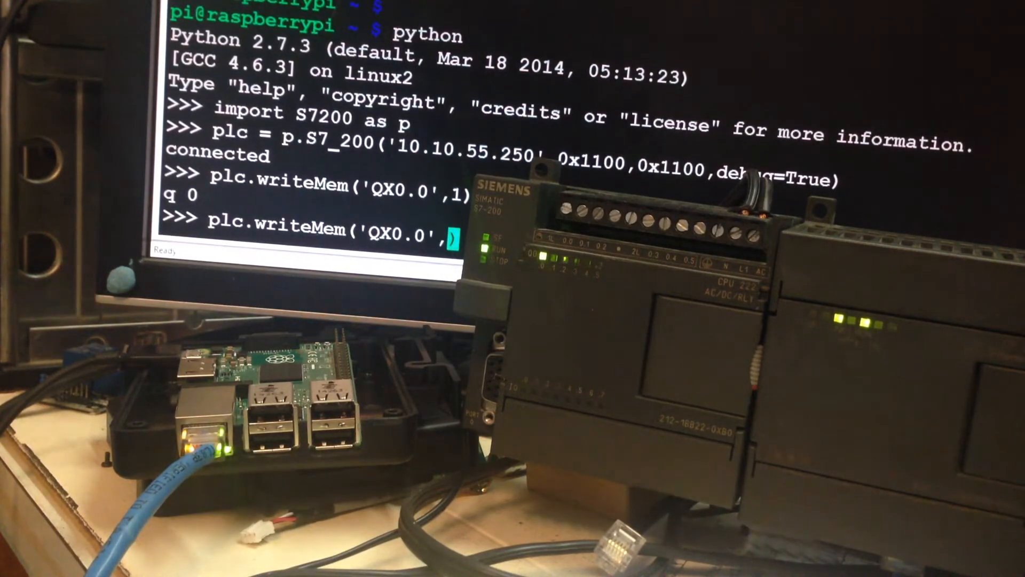
{"action": "type", "text": "0"}
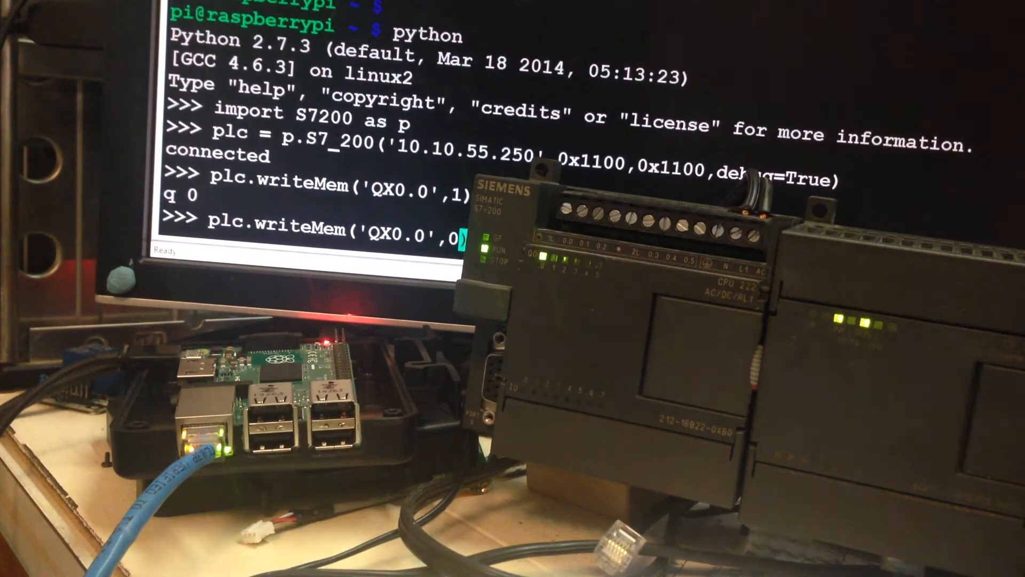
{"action": "key", "text": "Return"}
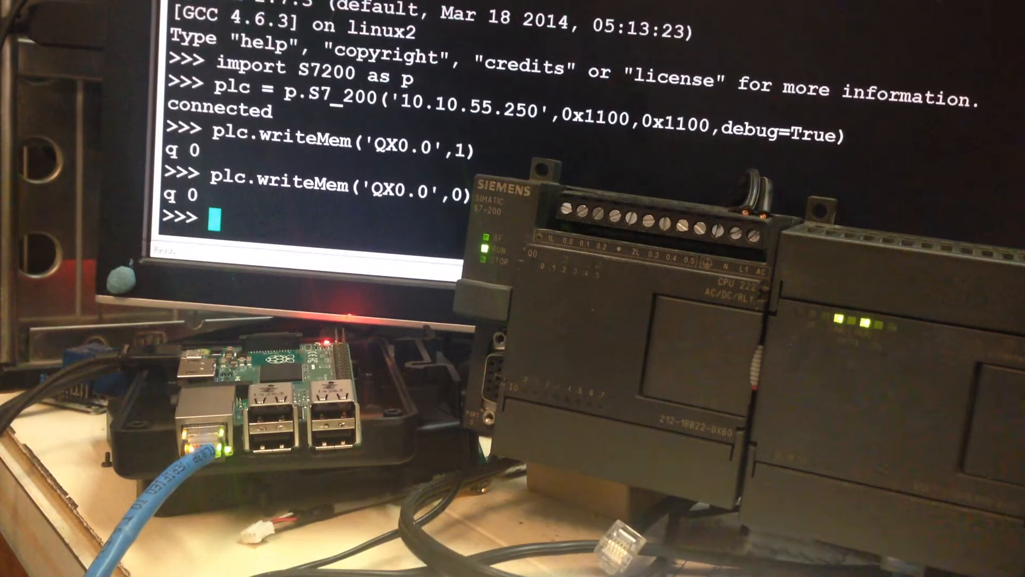
Step: Print the PLC real value freal10 using plc.getMem('freal10'), returning 0.0
{"action": "type", "text": "p"}
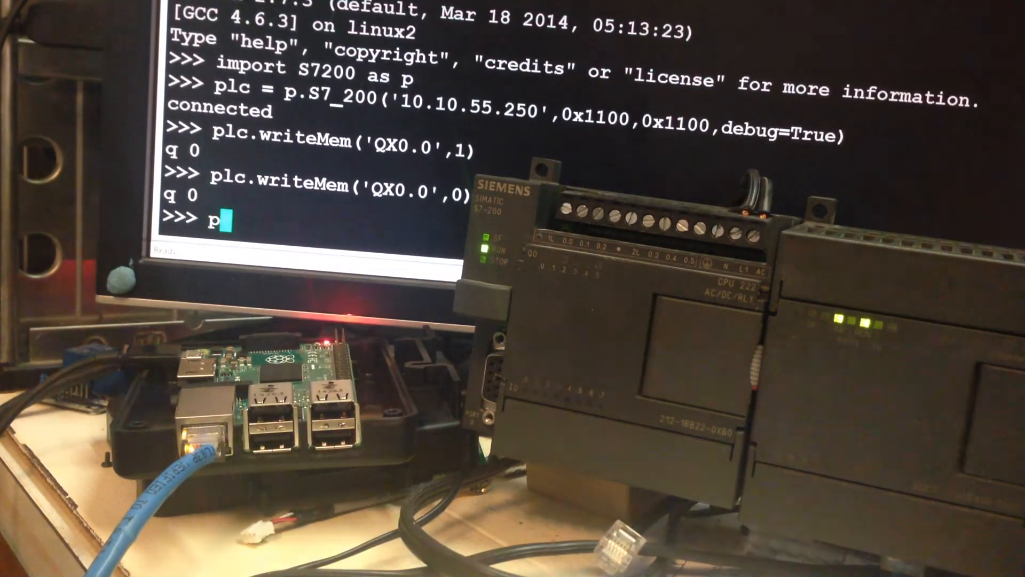
{"action": "type", "text": "lc."}
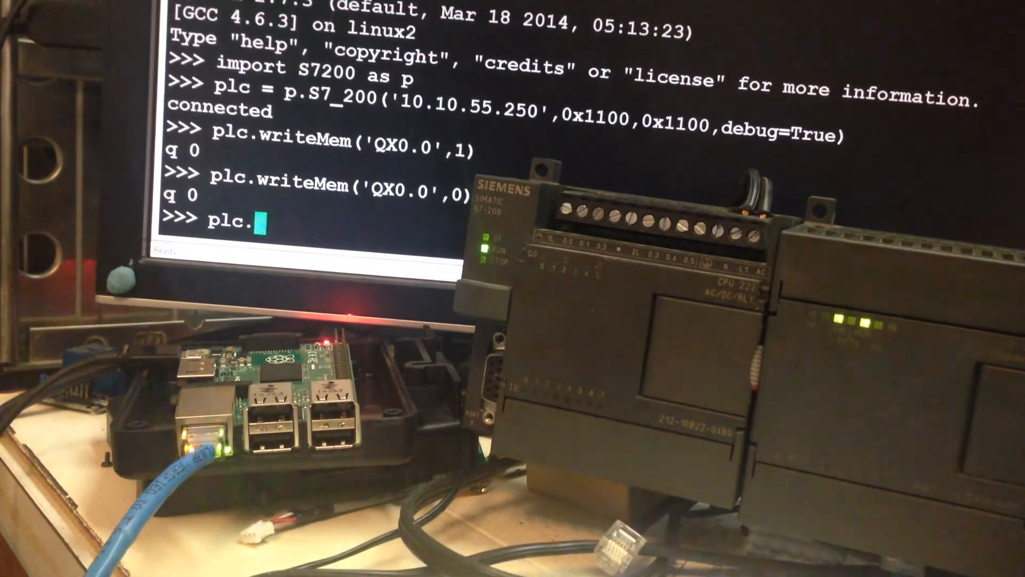
{"action": "type", "text": "getMem("}
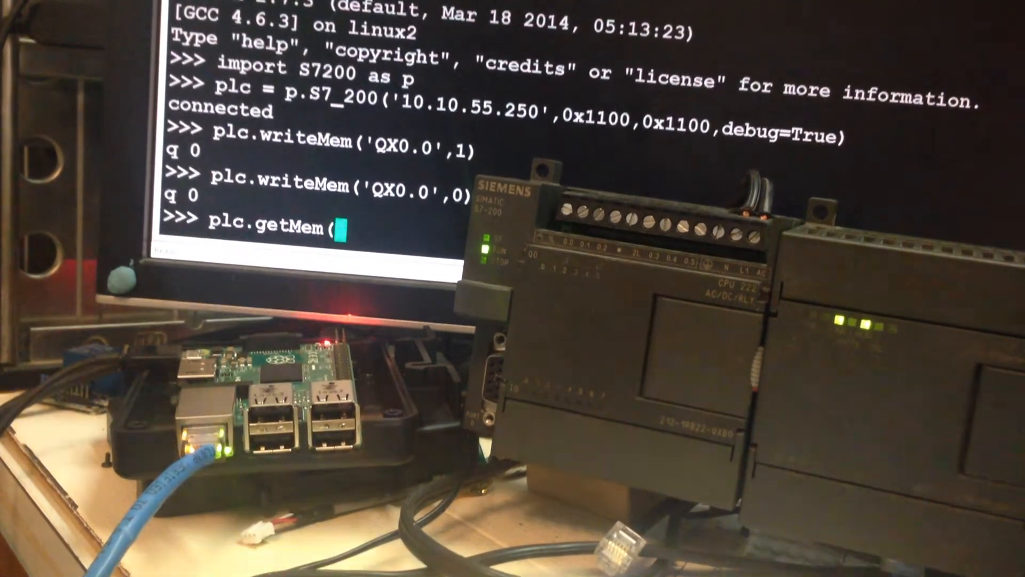
{"action": "type", "text": "'freal"}
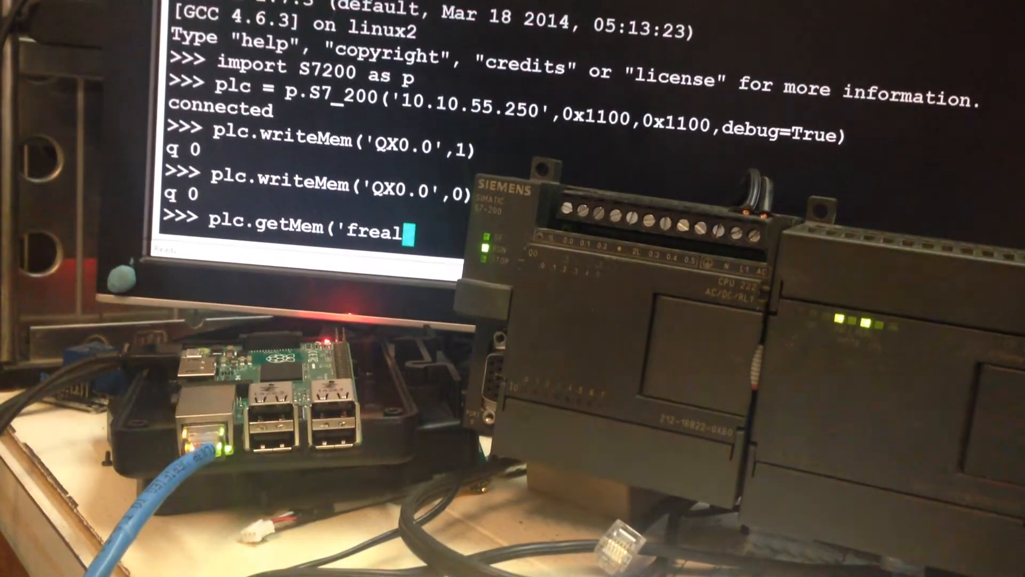
{"action": "type", "text": "10"}
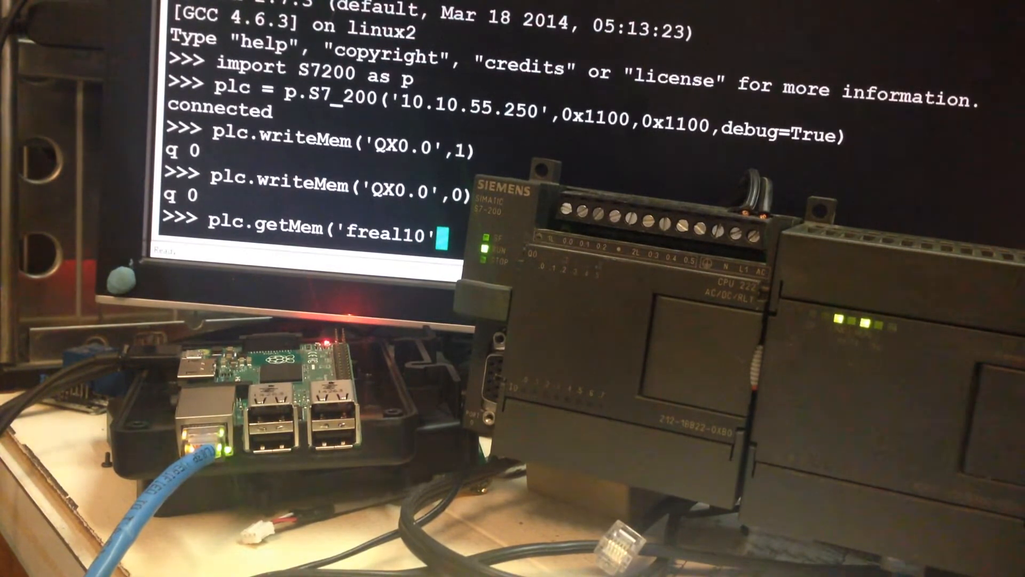
{"action": "type", "text": "print"}
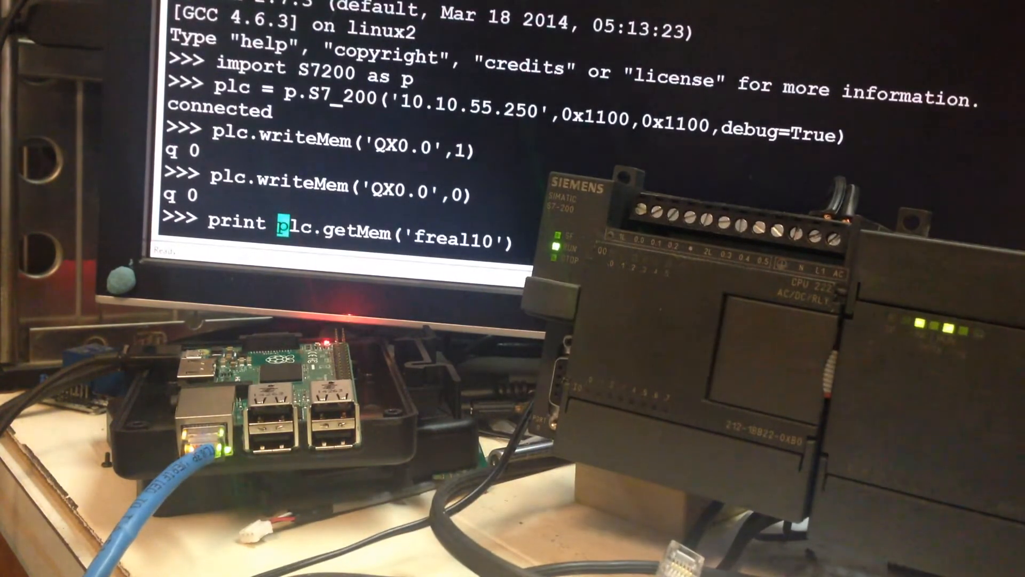
{"action": "key", "text": "Return"}
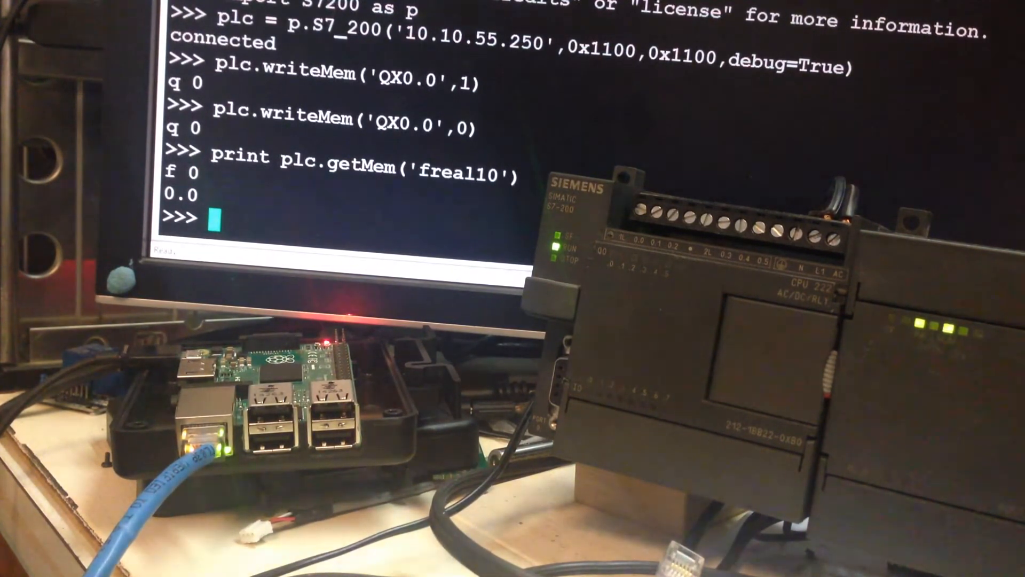
Step: Write 3.14159265 to PLC memory freal10 with plc.writeMem('freal10',3.14159265)
{"action": "type", "text": "plc."}
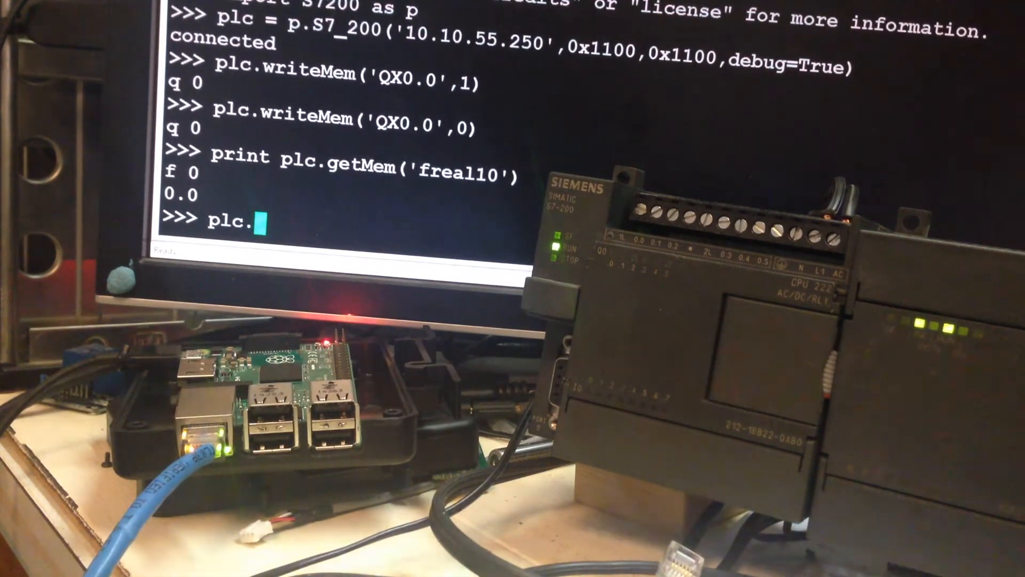
{"action": "type", "text": "writeMem"}
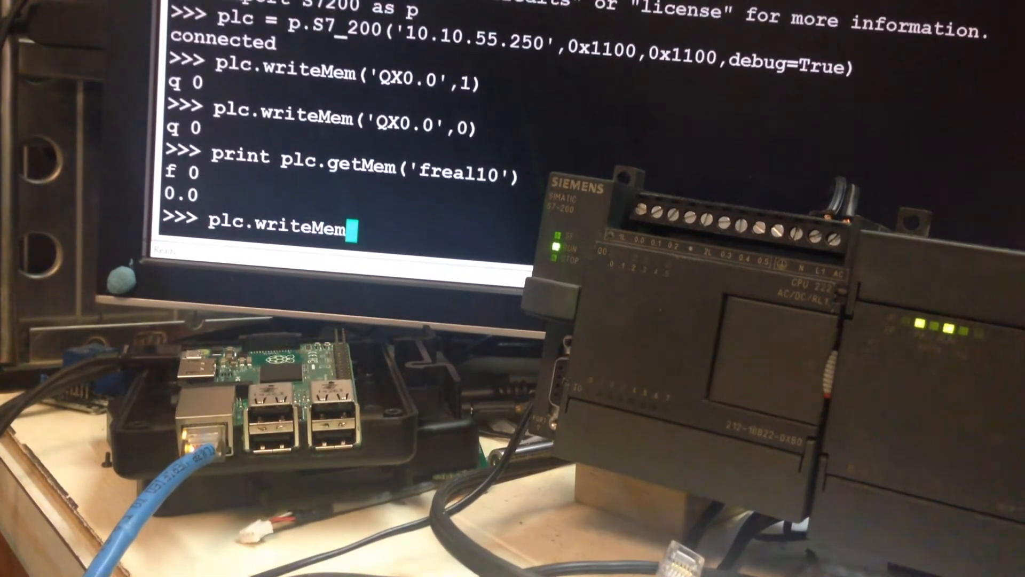
{"action": "type", "text": "('freal"}
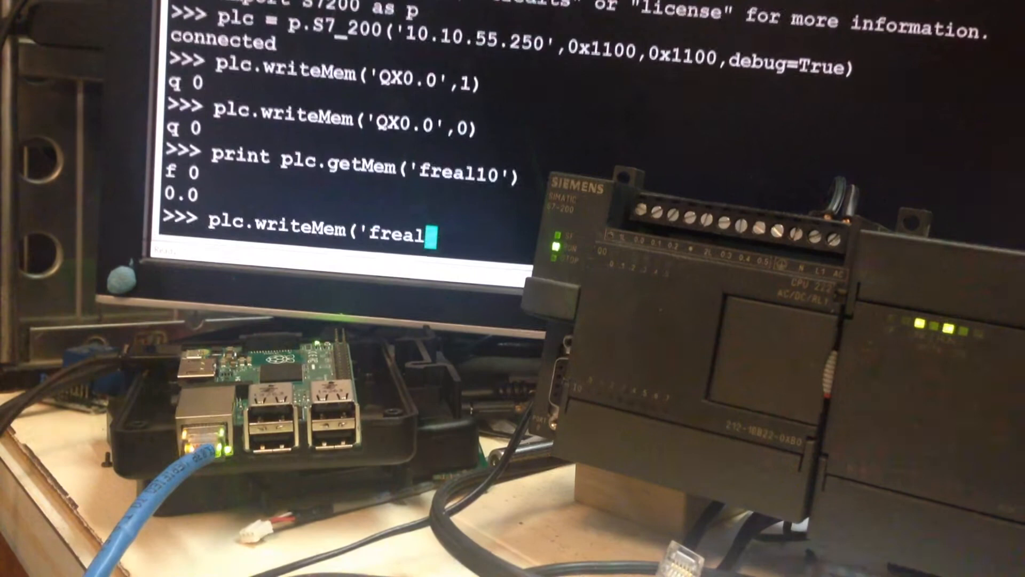
{"action": "type", "text": "10',3."}
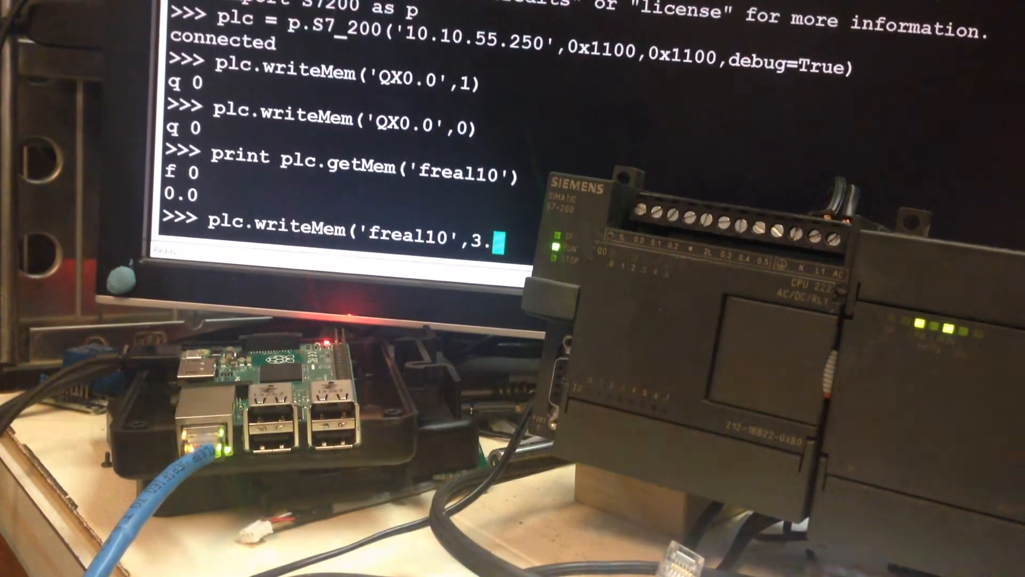
{"action": "type", "text": "142"}
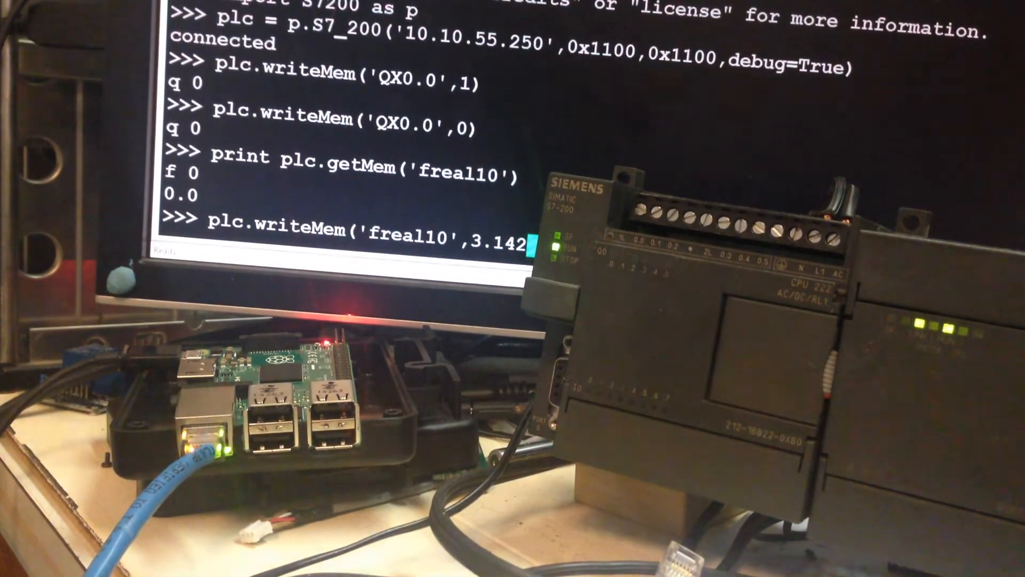
{"action": "type", "text": "15"}
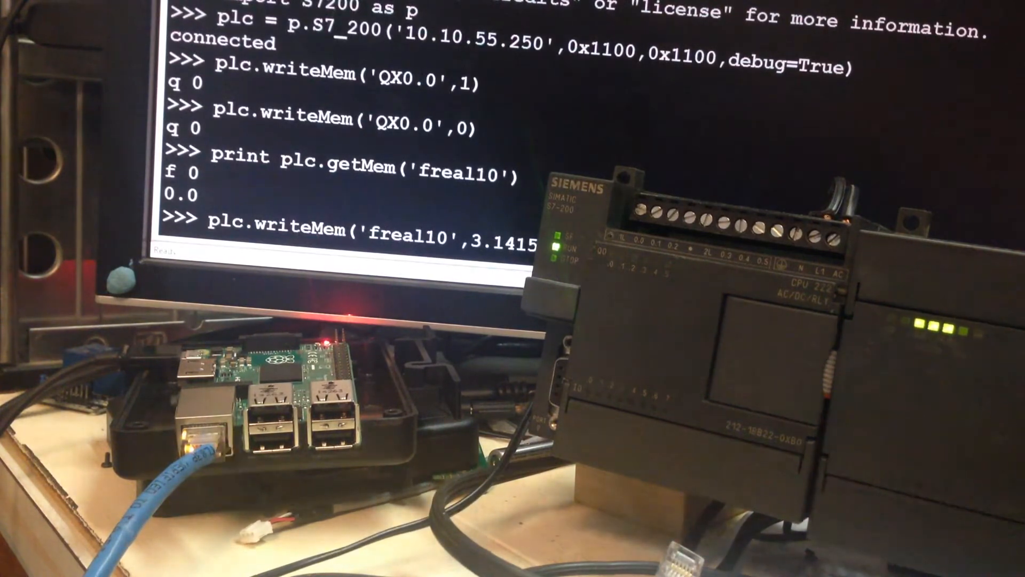
{"action": "type", "text": "9265)"}
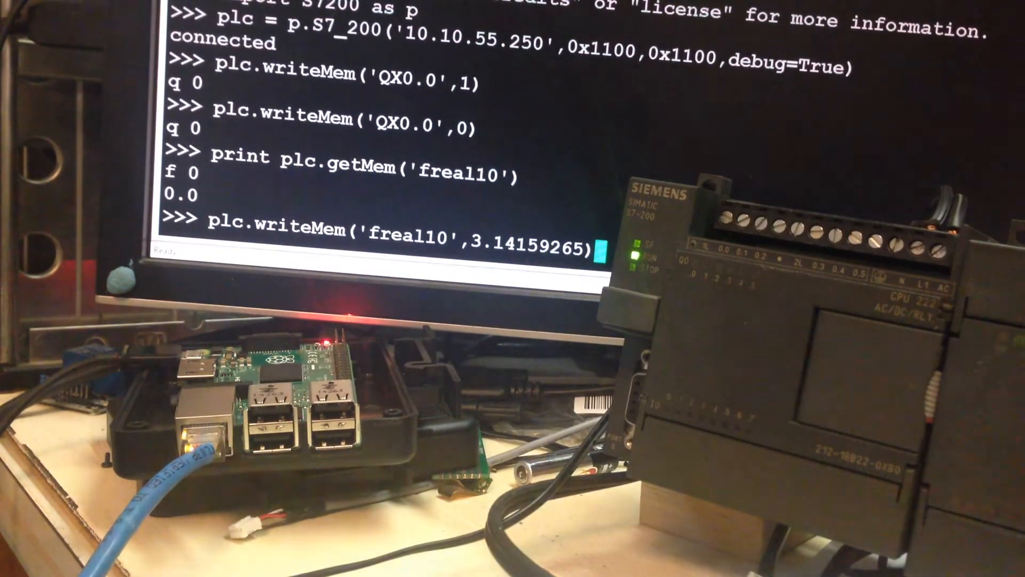
{"action": "key", "text": "Return"}
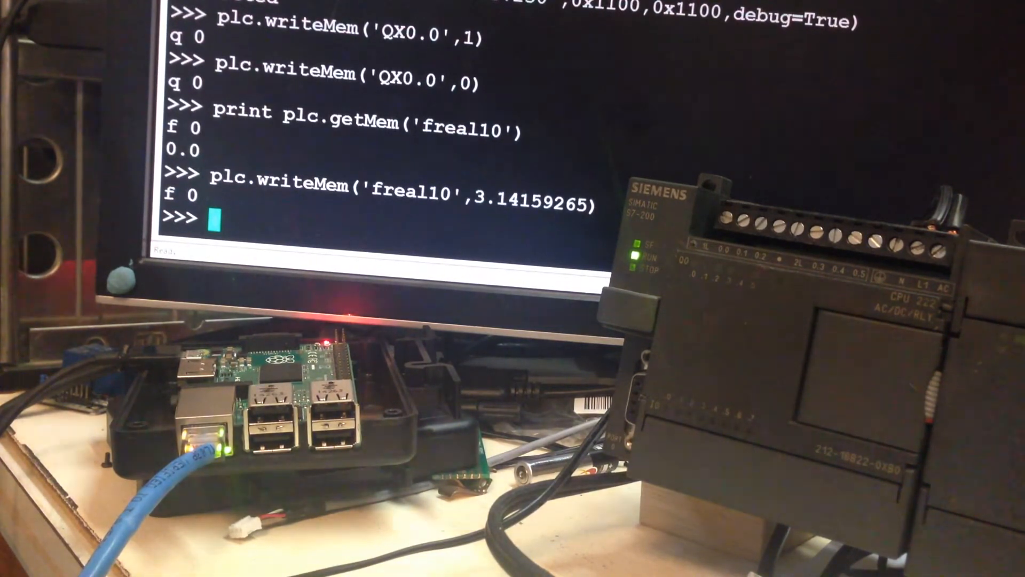
Step: Print freal10 again, now reading back 3.14159274101
{"action": "type", "text": "print plc.getMem('freal10')"}
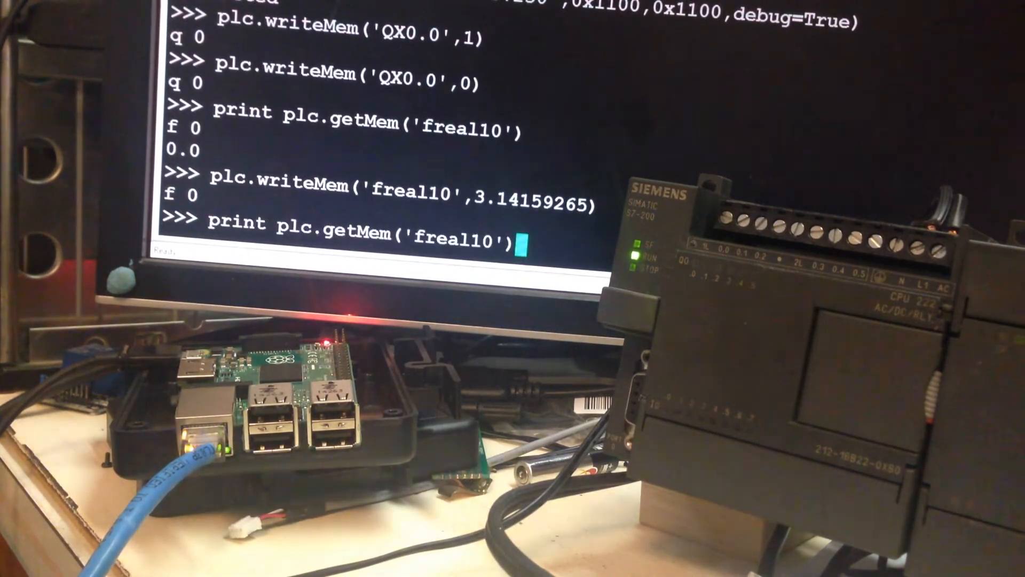
{"action": "key", "text": "Return"}
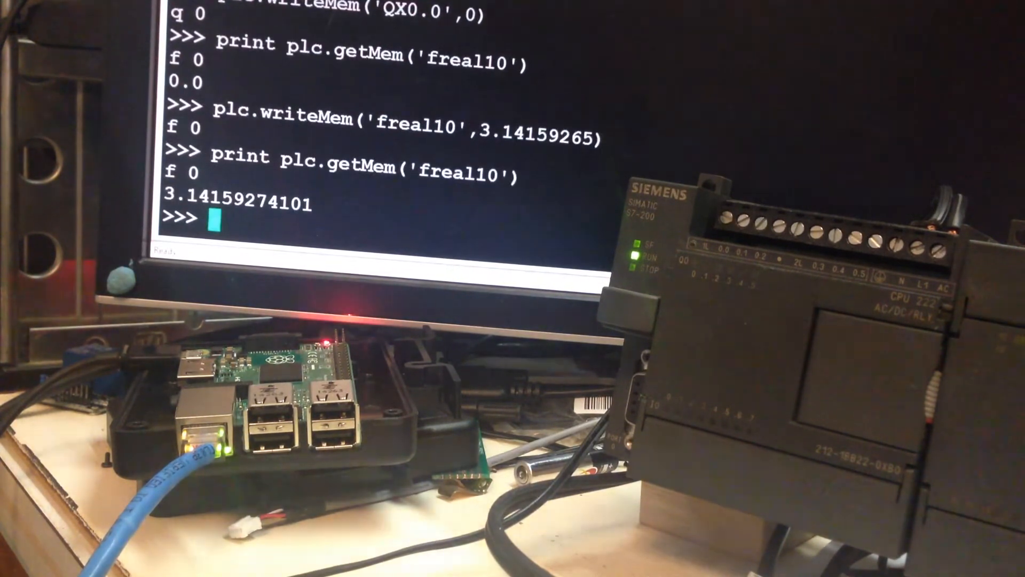